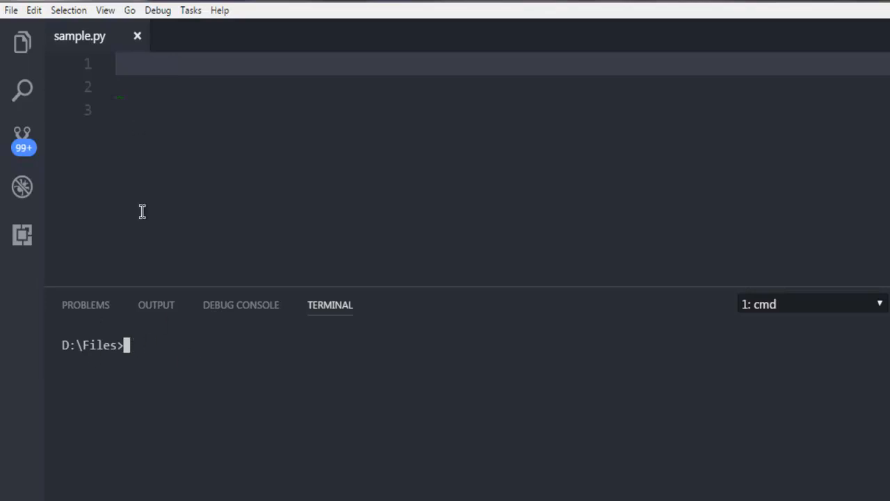
pyautogui.moveTo(131, 131)
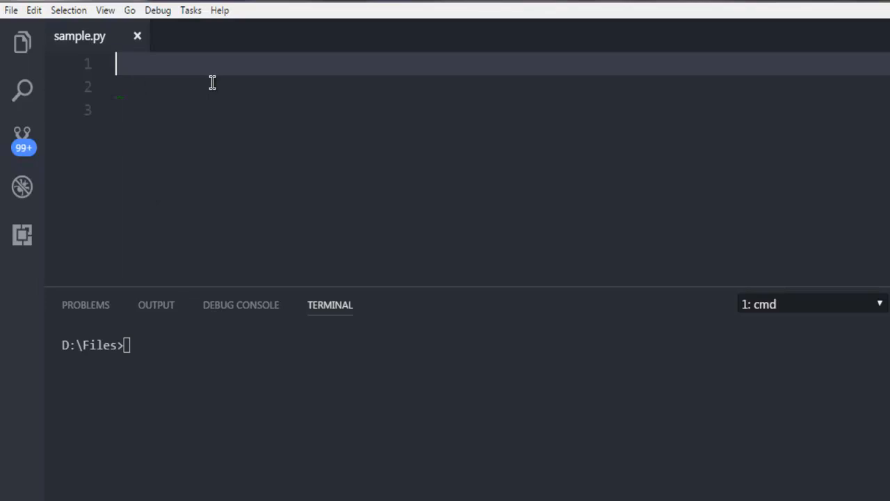
# Write 'import hashlib' and a print(hashlib.md5 call in sample.py.
pyautogui.write('import')
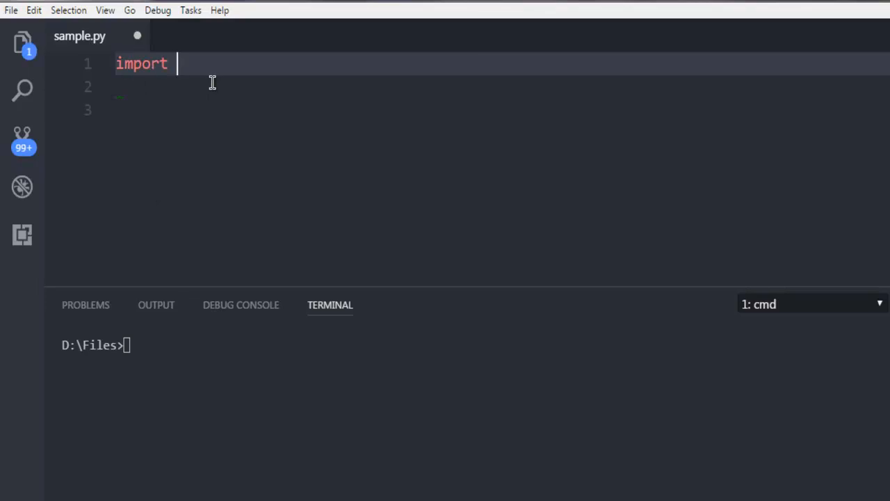
pyautogui.write('hashlib')
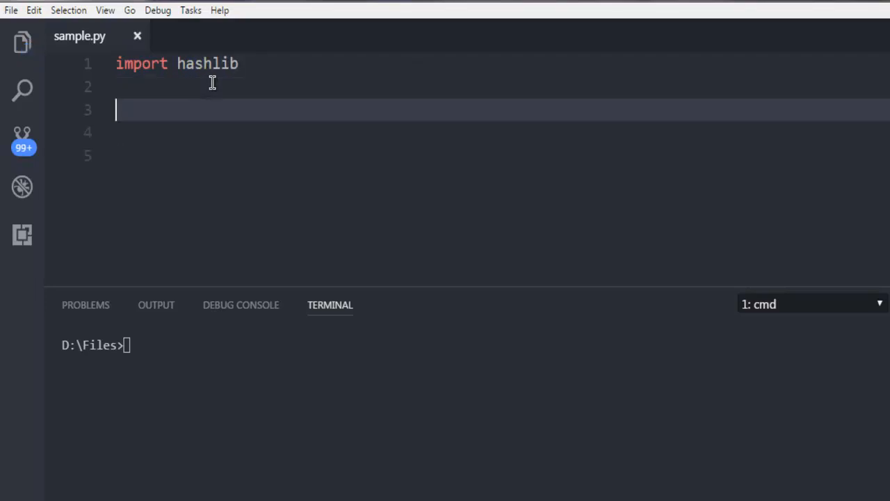
pyautogui.write('print(')
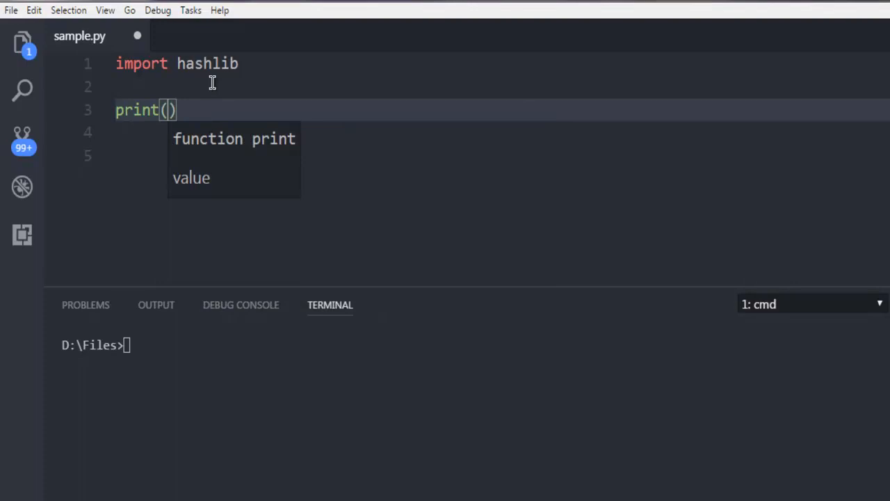
pyautogui.write('j')
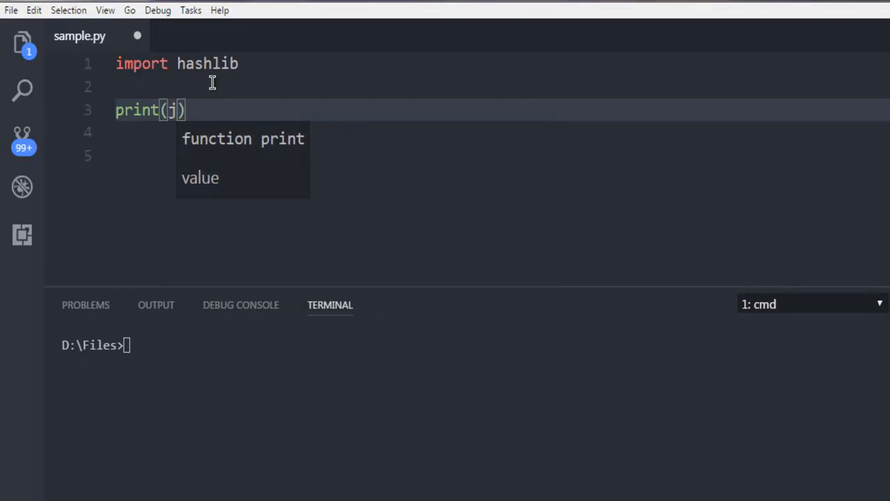
pyautogui.write('ashli')
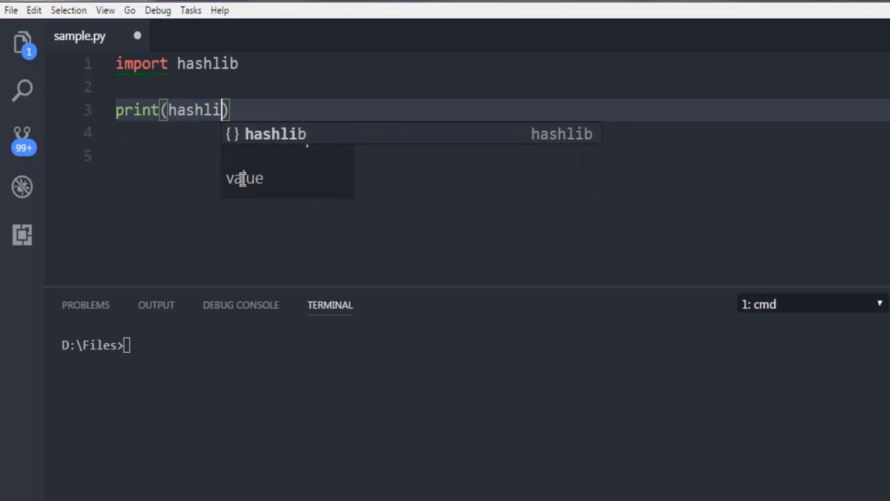
pyautogui.write('b')
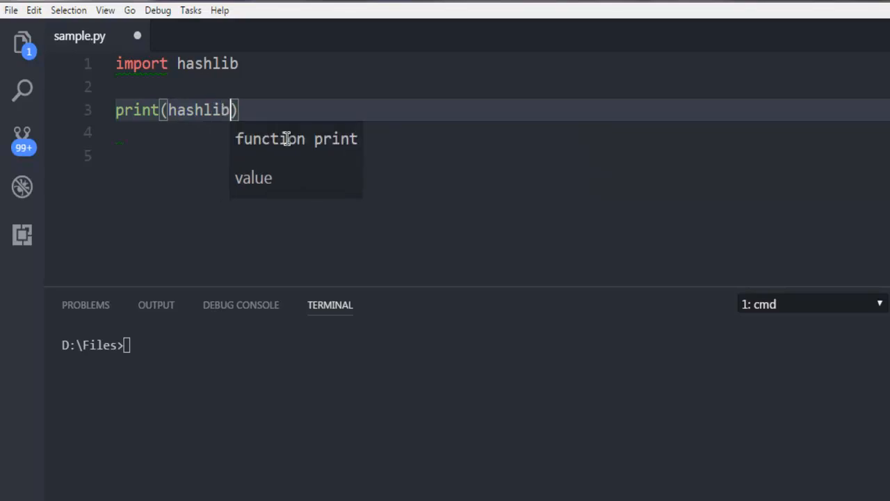
pyautogui.write('.m')
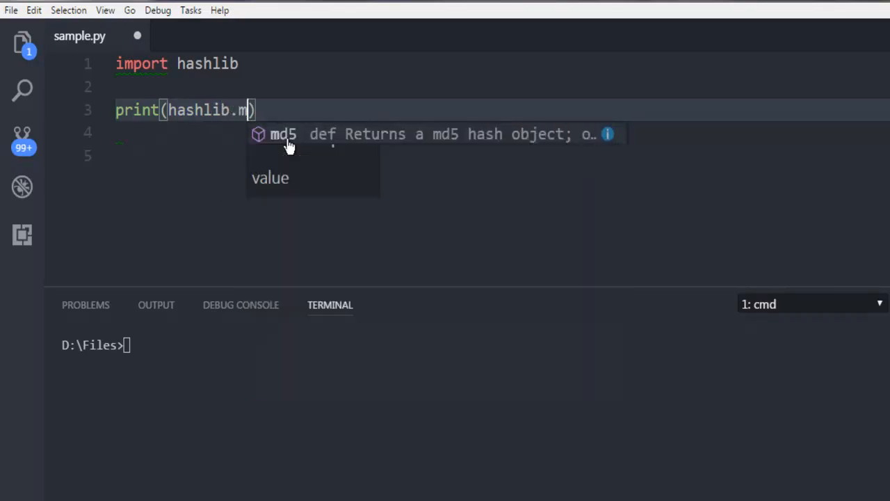
pyautogui.write('d5')
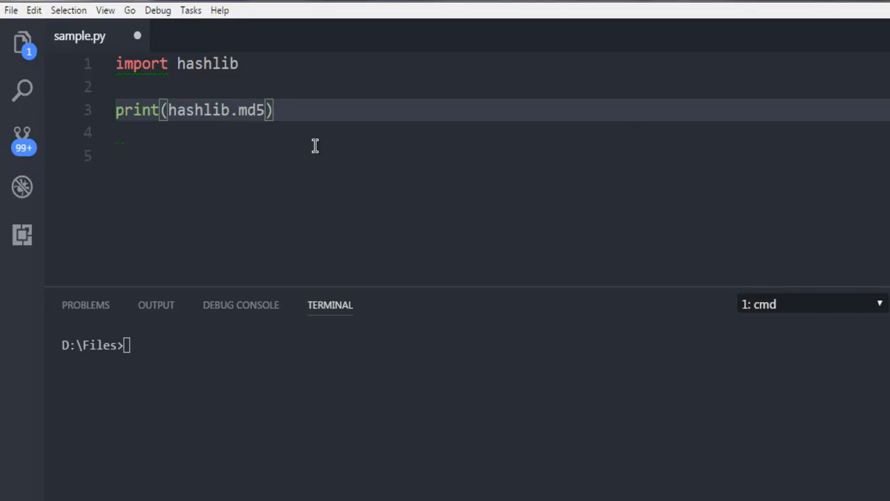
# Pass the string "DevNami YouTube Channel" as the md5 argument, removing stray characters after it.
pyautogui.write('(')
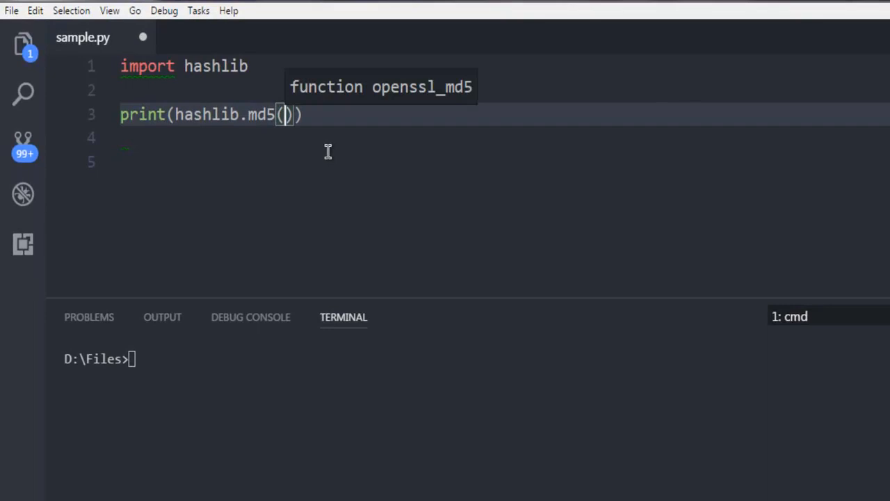
pyautogui.write('""')
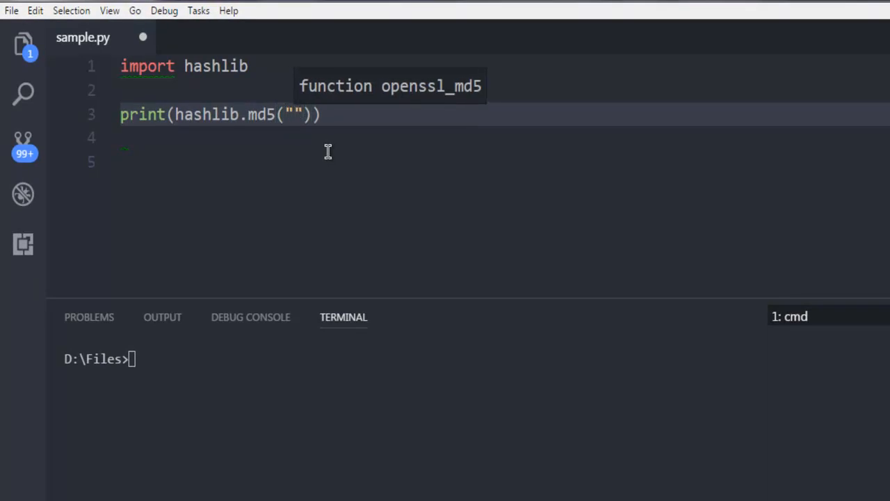
pyautogui.write('De')
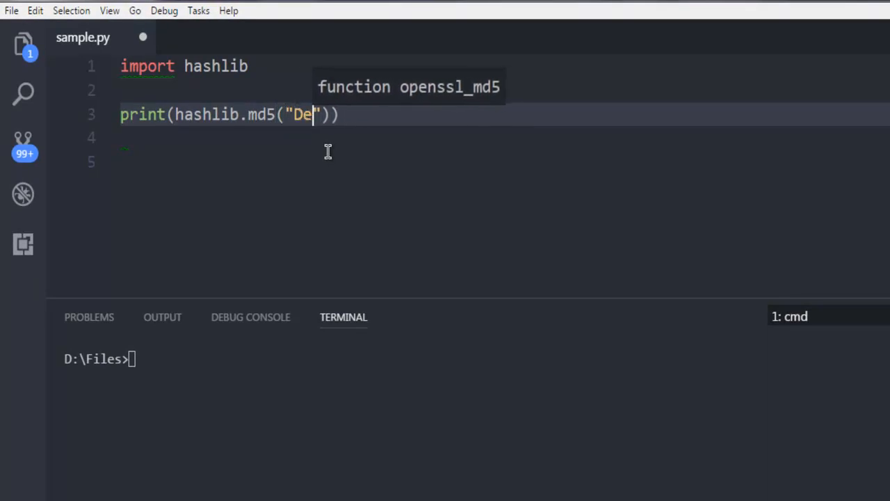
pyautogui.write('vNami')
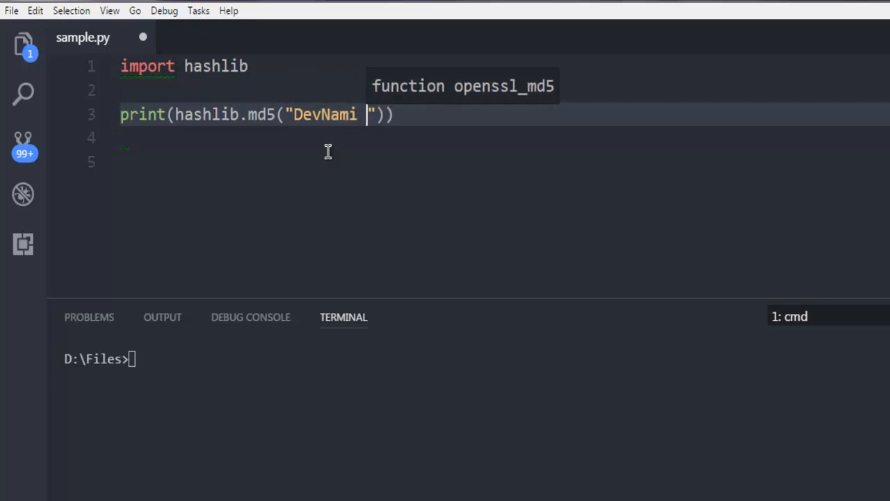
pyautogui.write('YouTube')
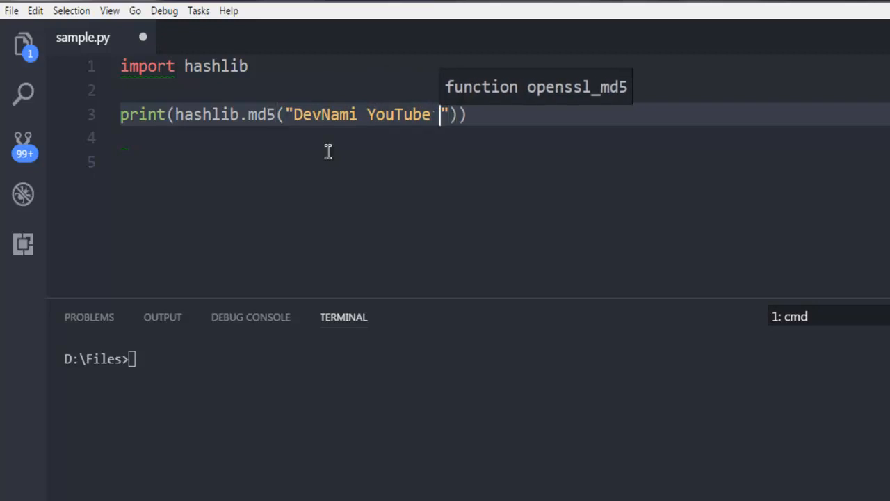
pyautogui.write('Channel')
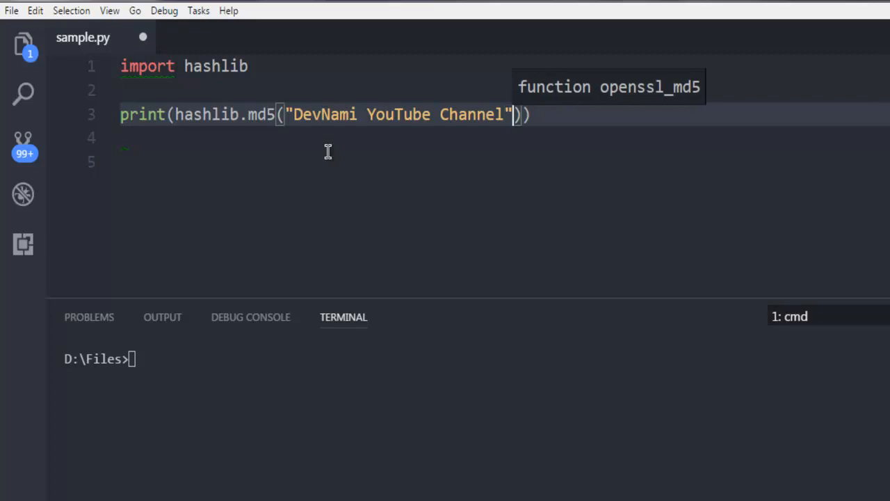
pyautogui.write(',')
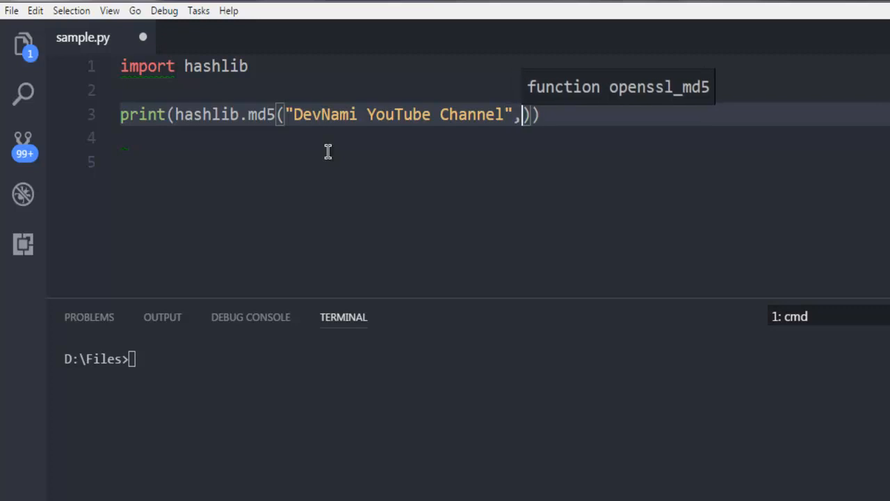
pyautogui.write('=')
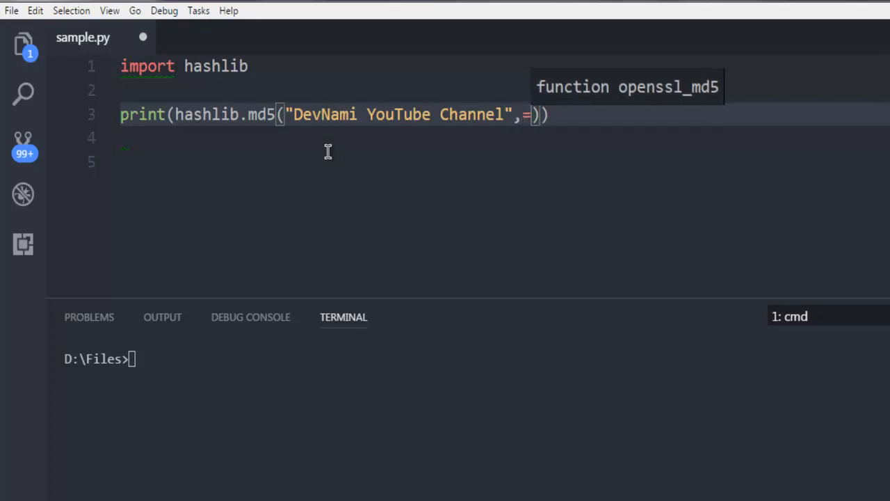
pyautogui.press('BackSpace')
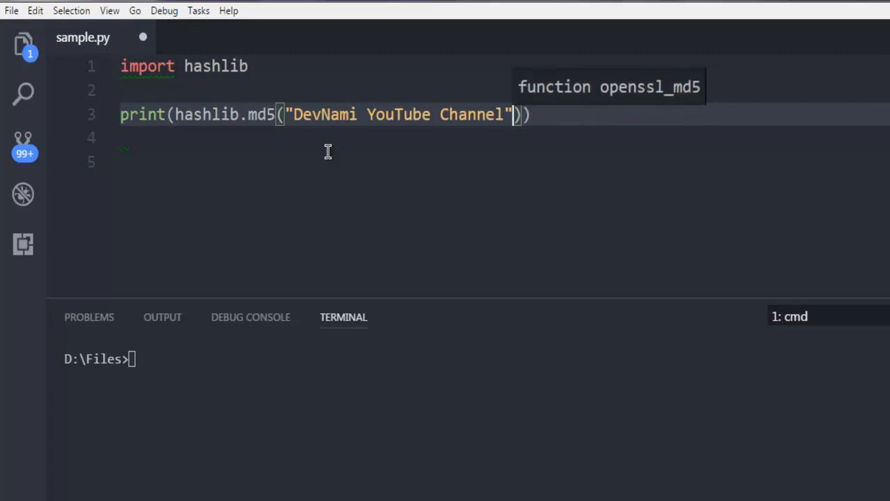
# Chain .encode('UTF-8') onto the string so it is hashed as UTF-8 bytes.
pyautogui.write('.')
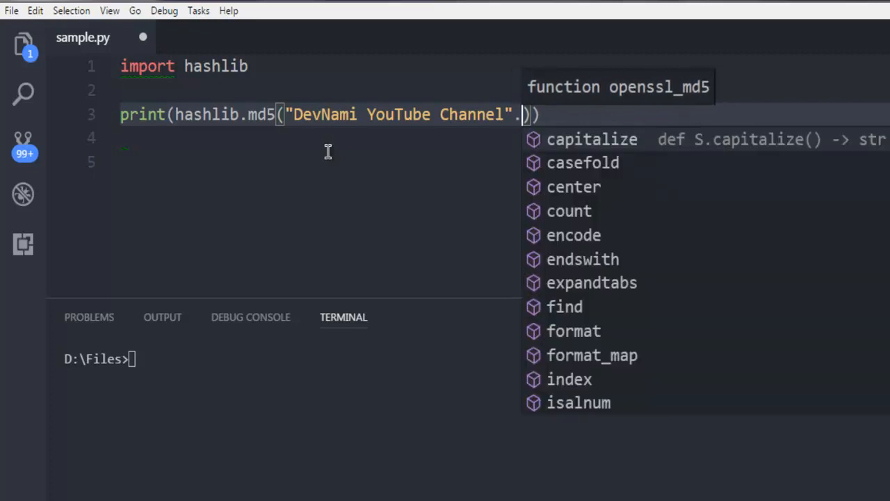
pyautogui.write('encode(')
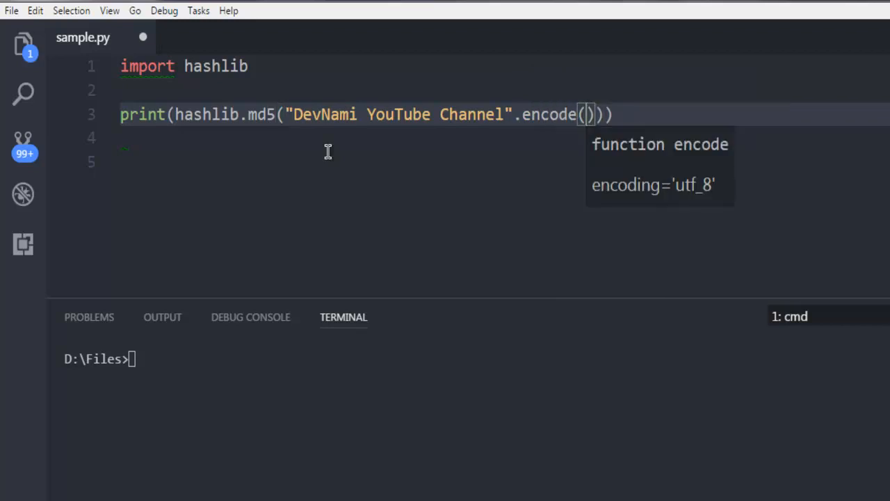
pyautogui.write(';')
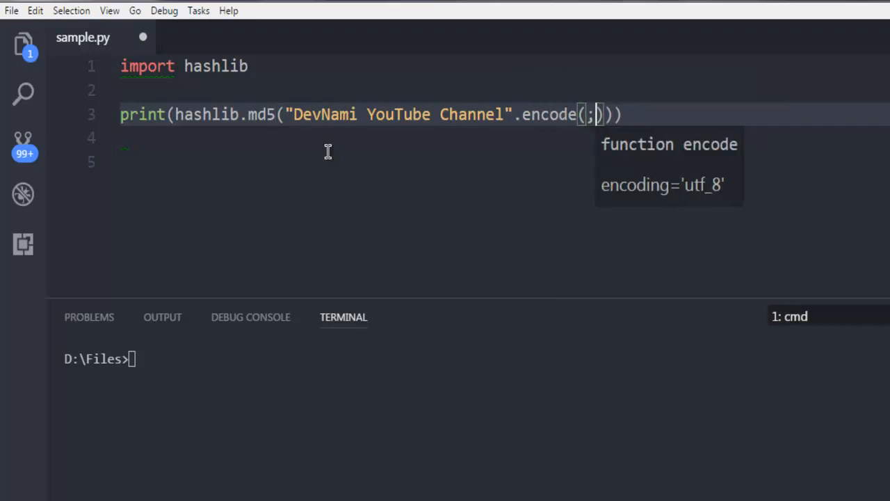
pyautogui.press('Backspace')
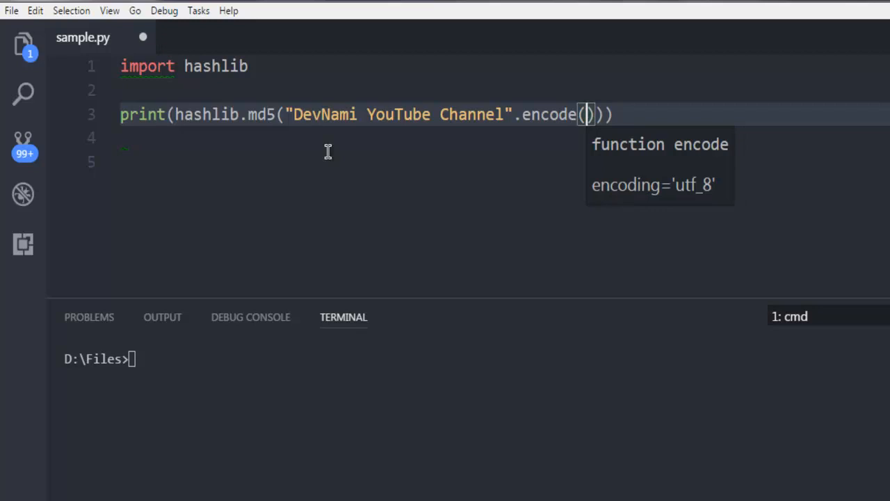
pyautogui.write("'UTF'")
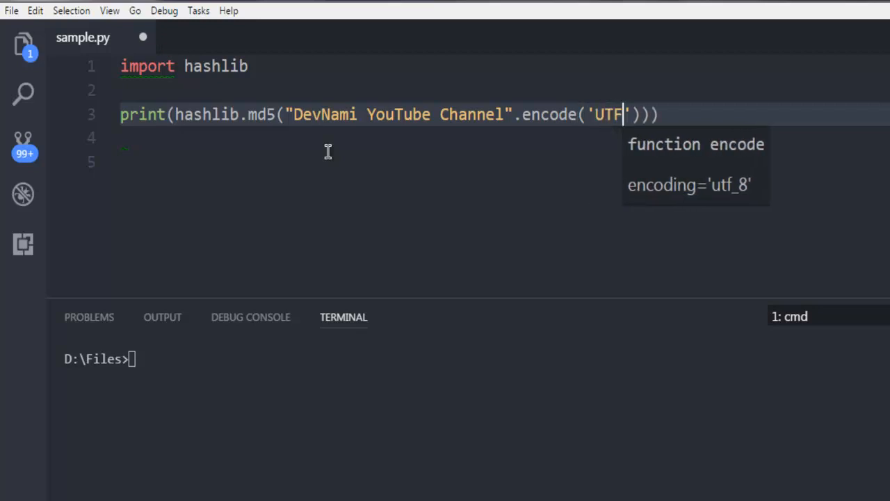
pyautogui.write('-7')
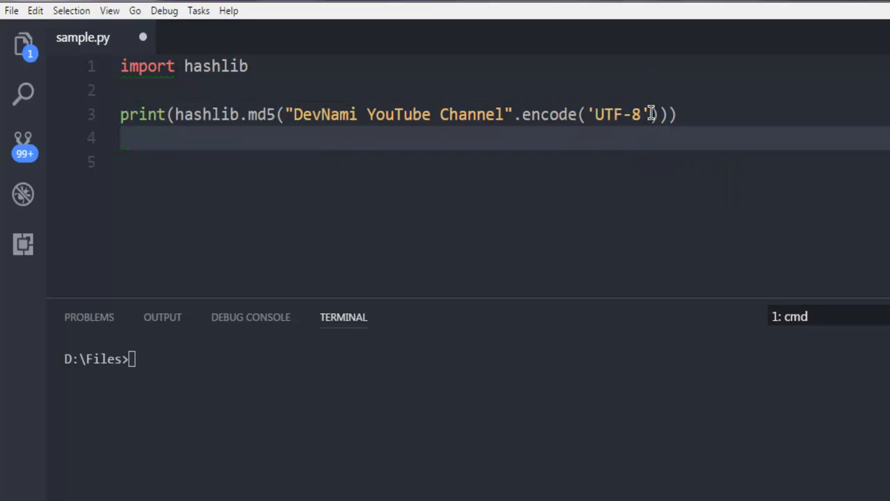
# Chain .hexdigest() after the encoded string on line 3.
pyautogui.write('.')
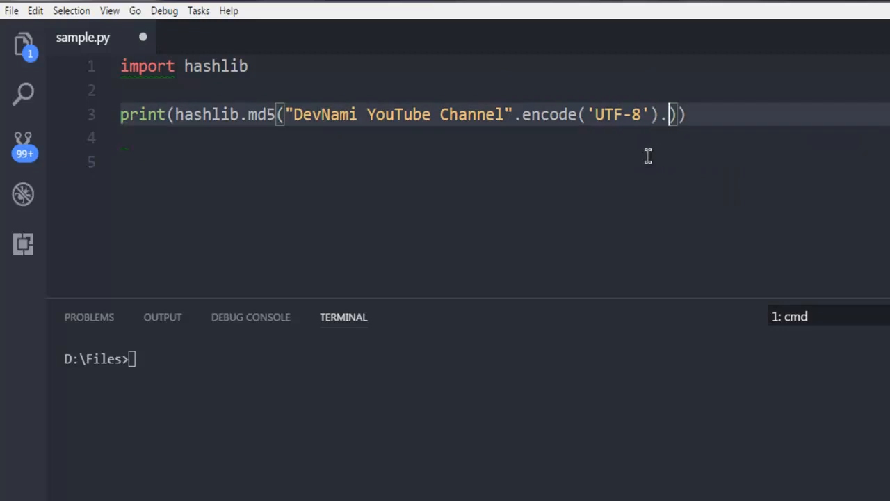
pyautogui.write('HE')
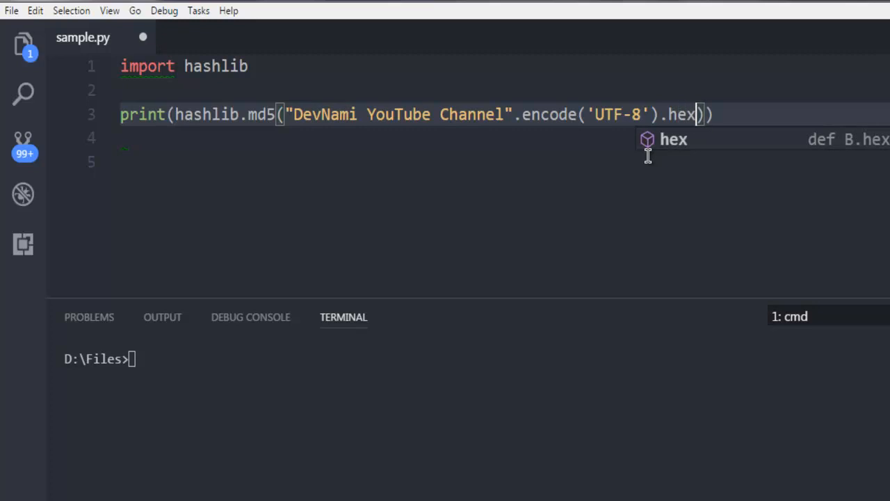
pyautogui.write('digest(')
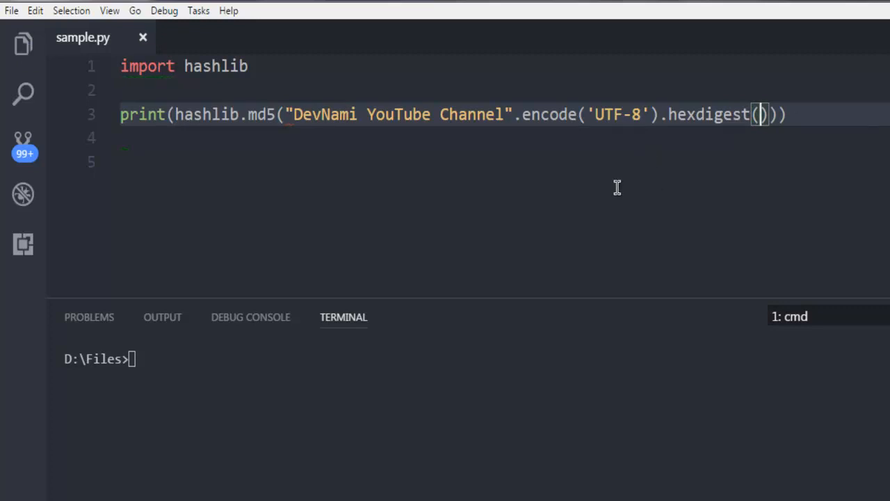
pyautogui.moveTo(295, 104)
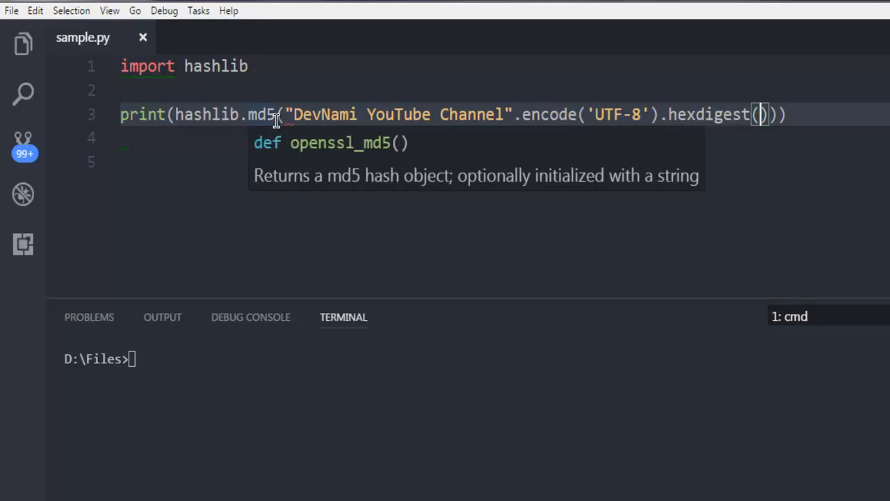
pyautogui.moveTo(515, 131)
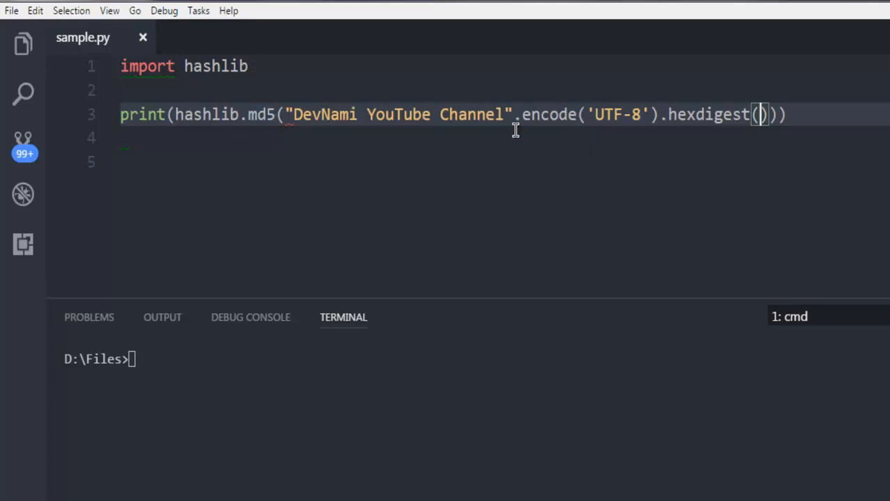
pyautogui.moveTo(369, 119)
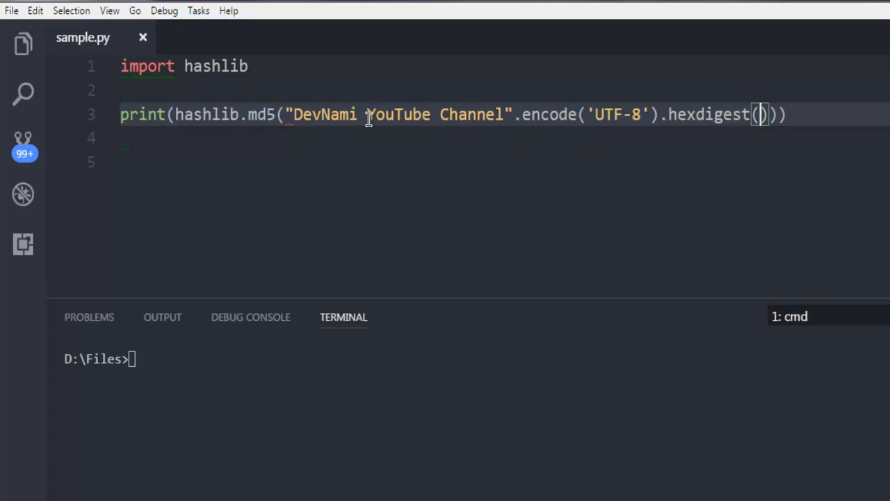
pyautogui.moveTo(517, 114)
pyautogui.write("'")
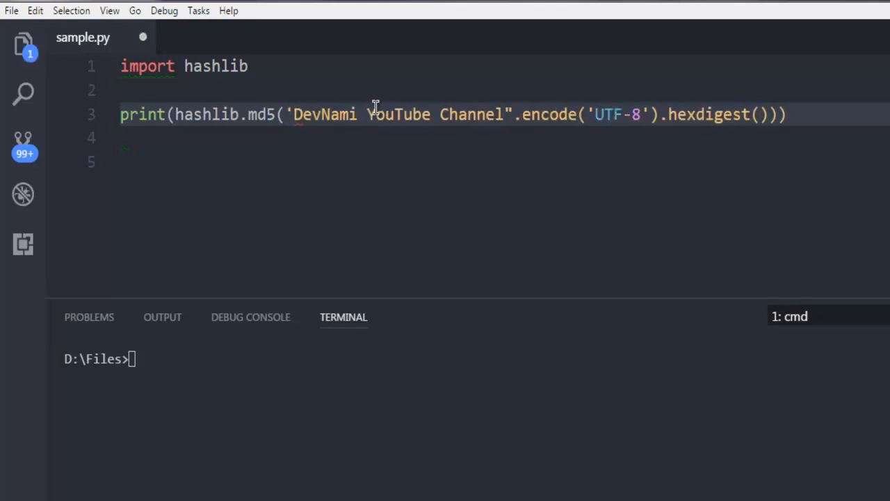
# Focus the integrated terminal after fixing and saving line 3.
pyautogui.click(513, 114)
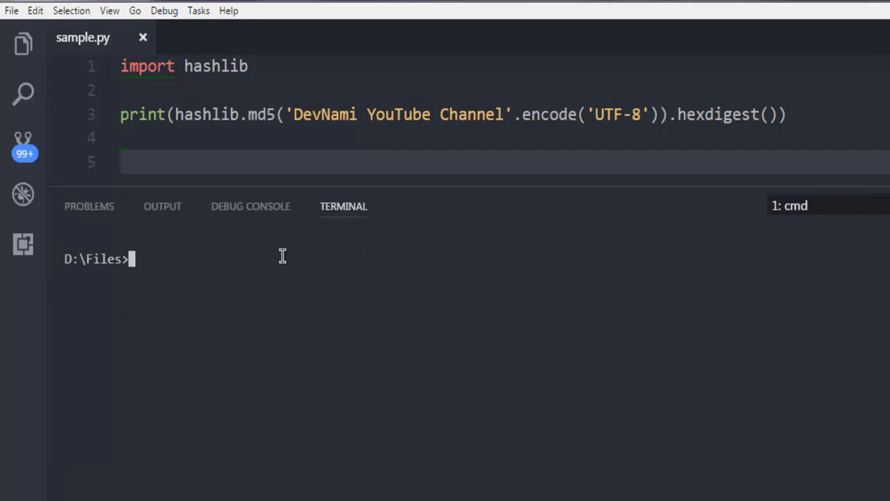
# Run 'python sample.py' and highlight the printed MD5 hash 93a3f7d15dbcadcf5fba45e366f1067e.
pyautogui.write('python')
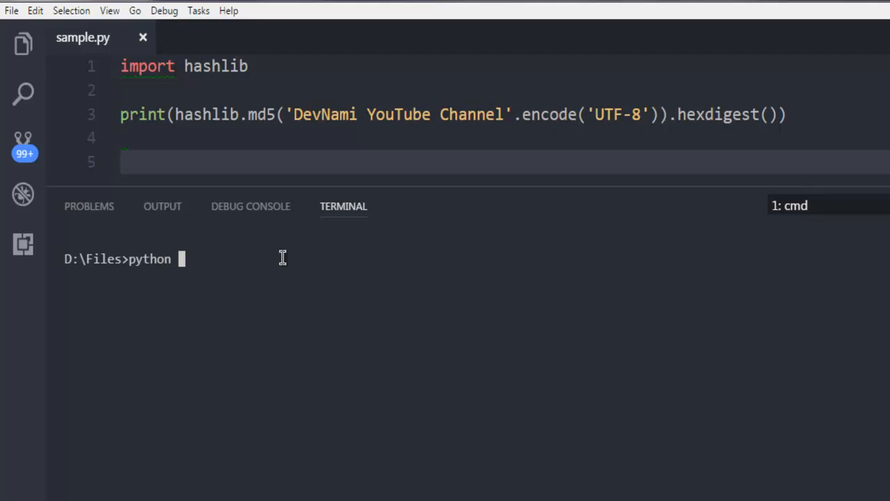
pyautogui.write('sample.py')
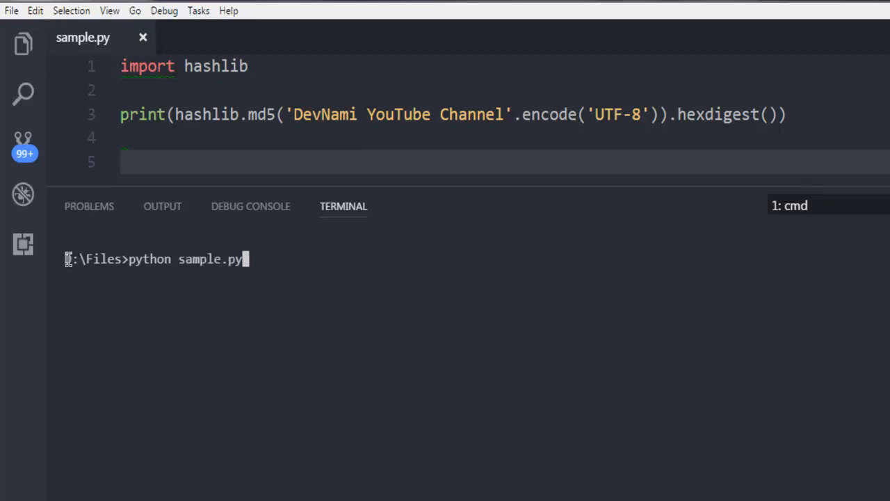
pyautogui.moveTo(210, 131)
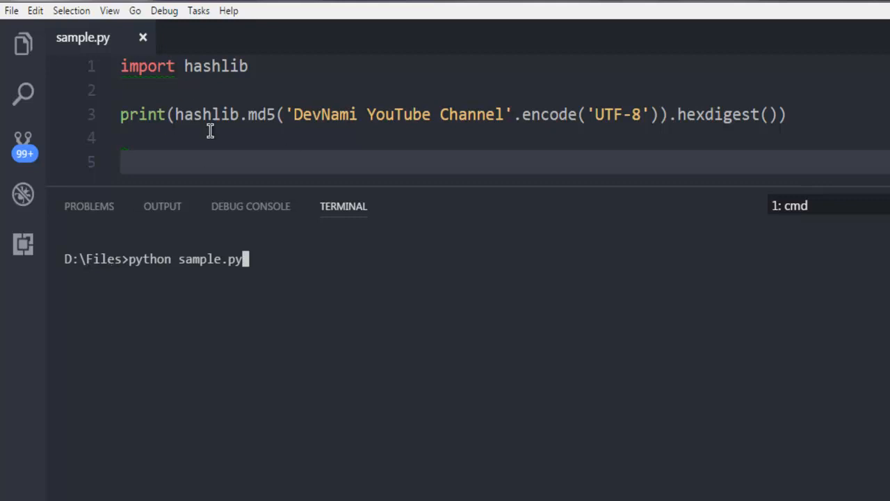
pyautogui.moveTo(583, 370)
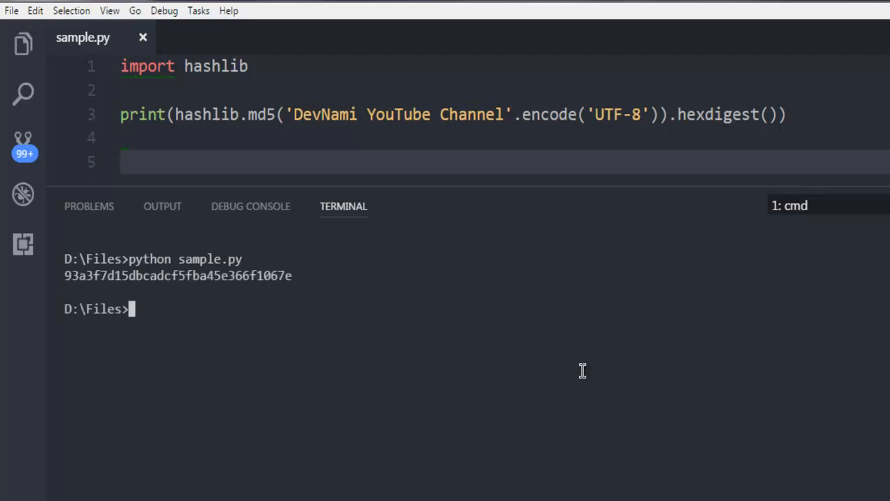
pyautogui.moveTo(64, 275); pyautogui.dragTo(291, 276)
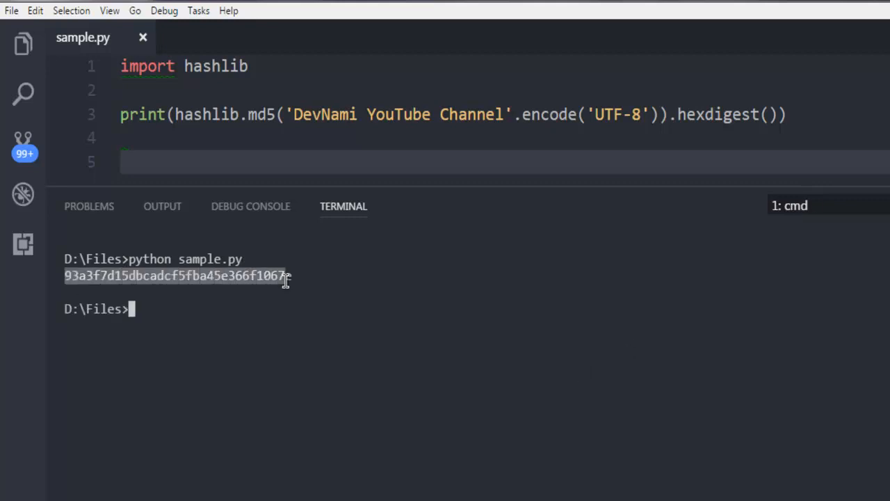